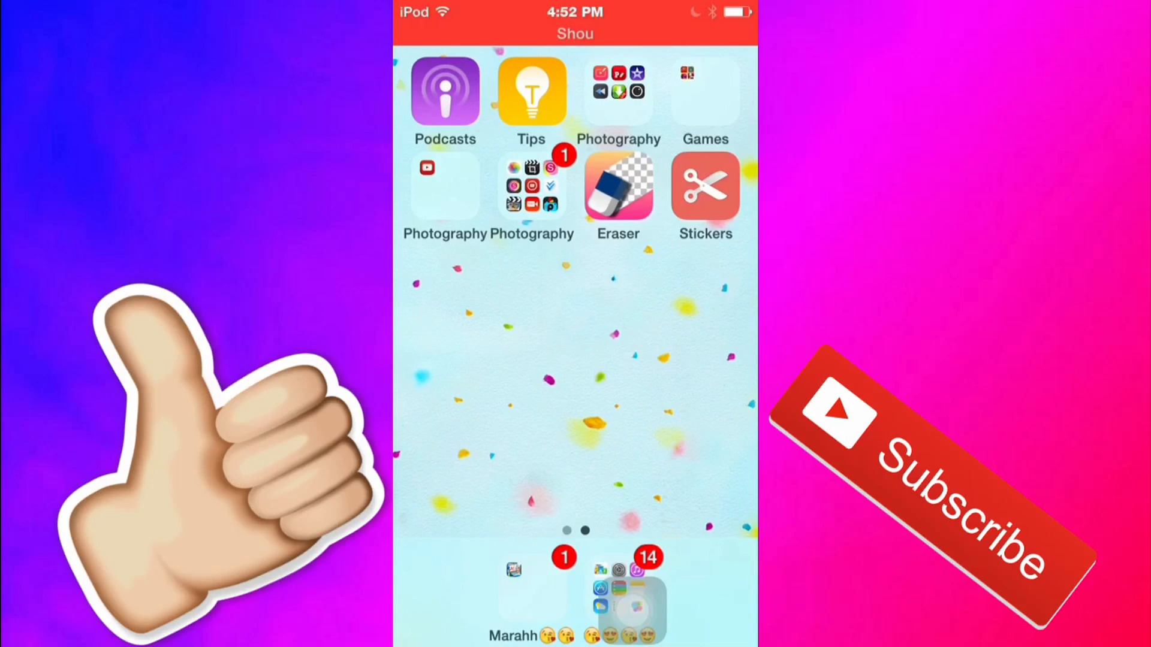
# Open the Photography folder and launch the YouTube app.
pyautogui.click(618, 92)
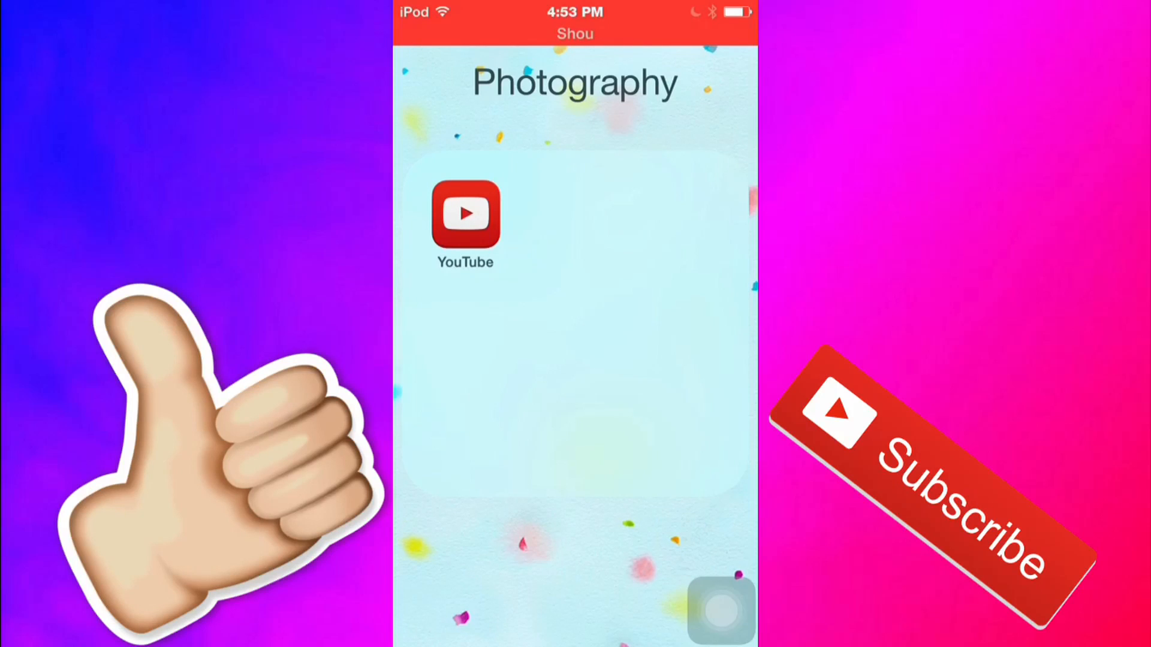
pyautogui.click(465, 215)
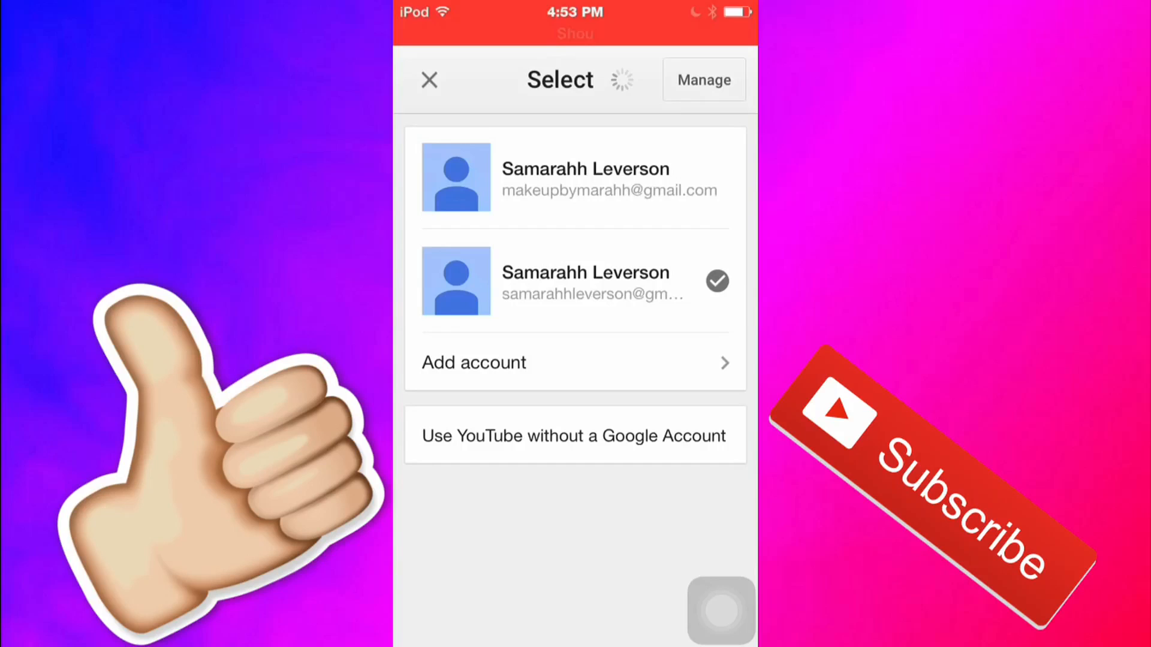
# Dismiss the account chooser and scroll Subscriptions to the Animated Kaleidoscope Border video.
pyautogui.click(585, 281)
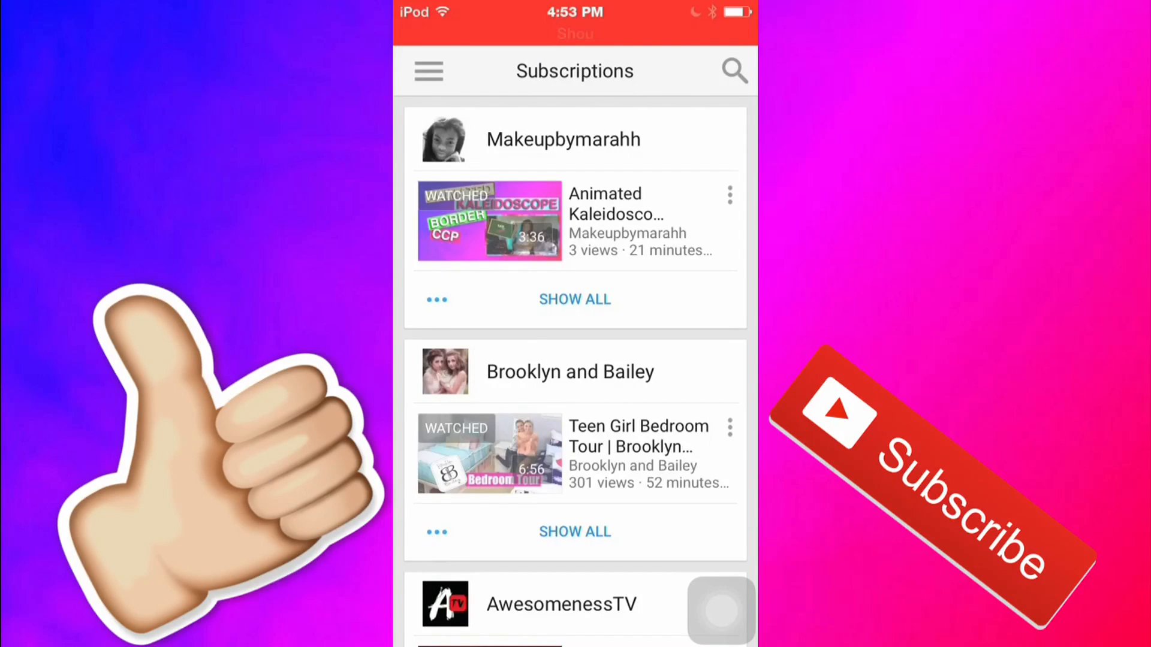
pyautogui.scroll(-3)
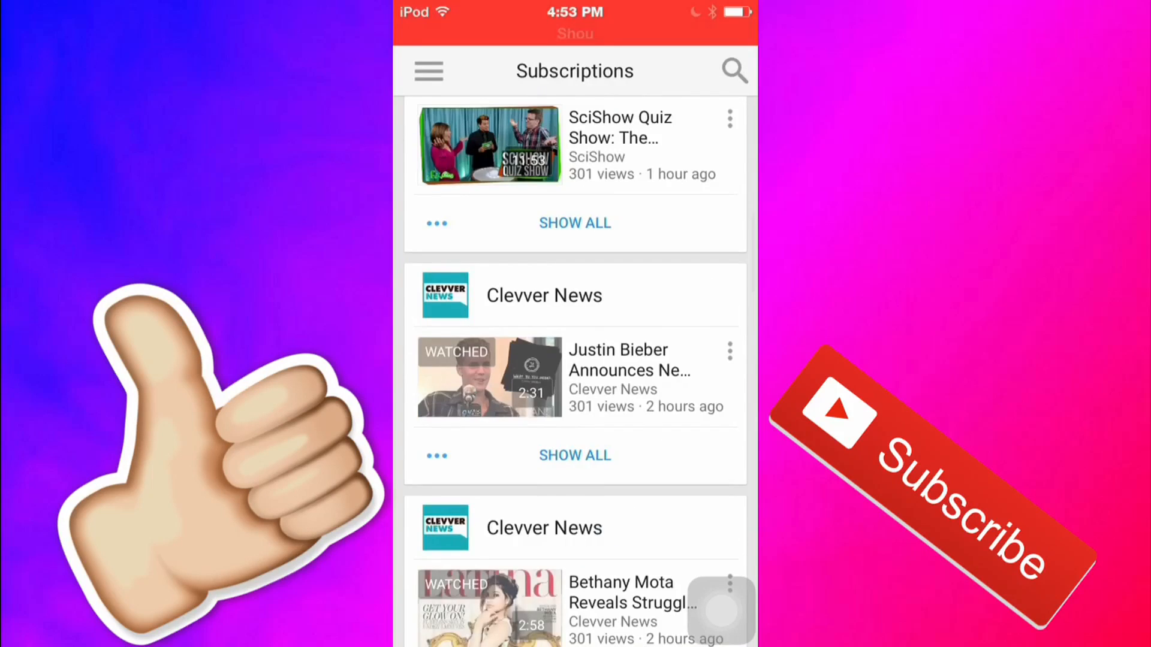
pyautogui.scroll(-3)
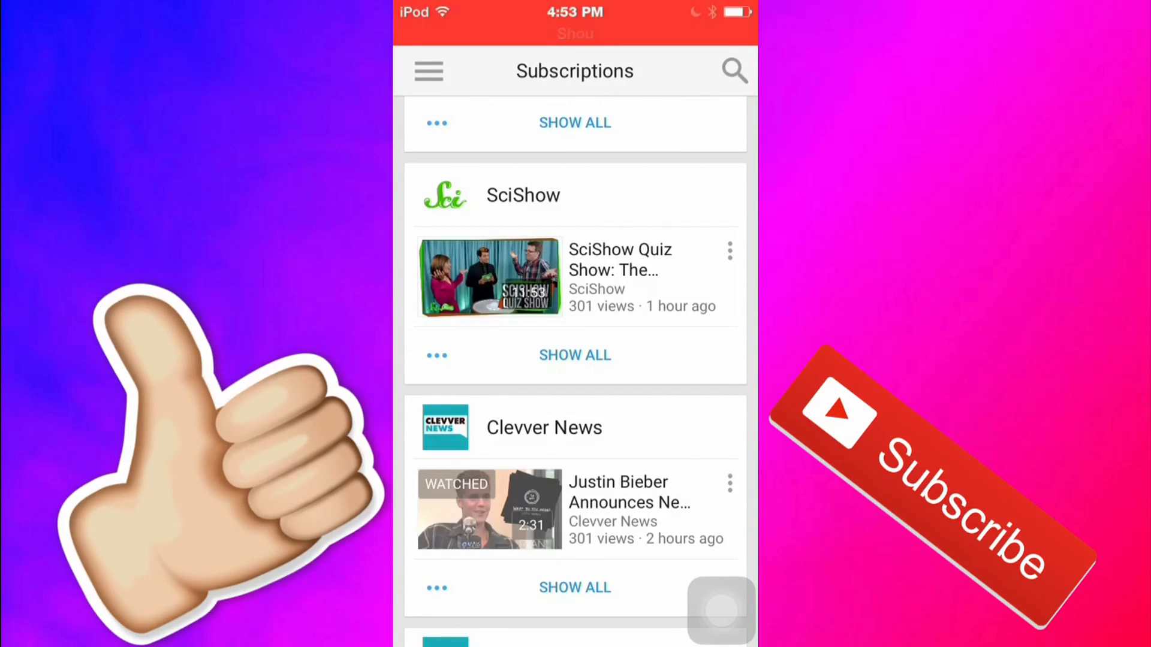
pyautogui.scroll(3)
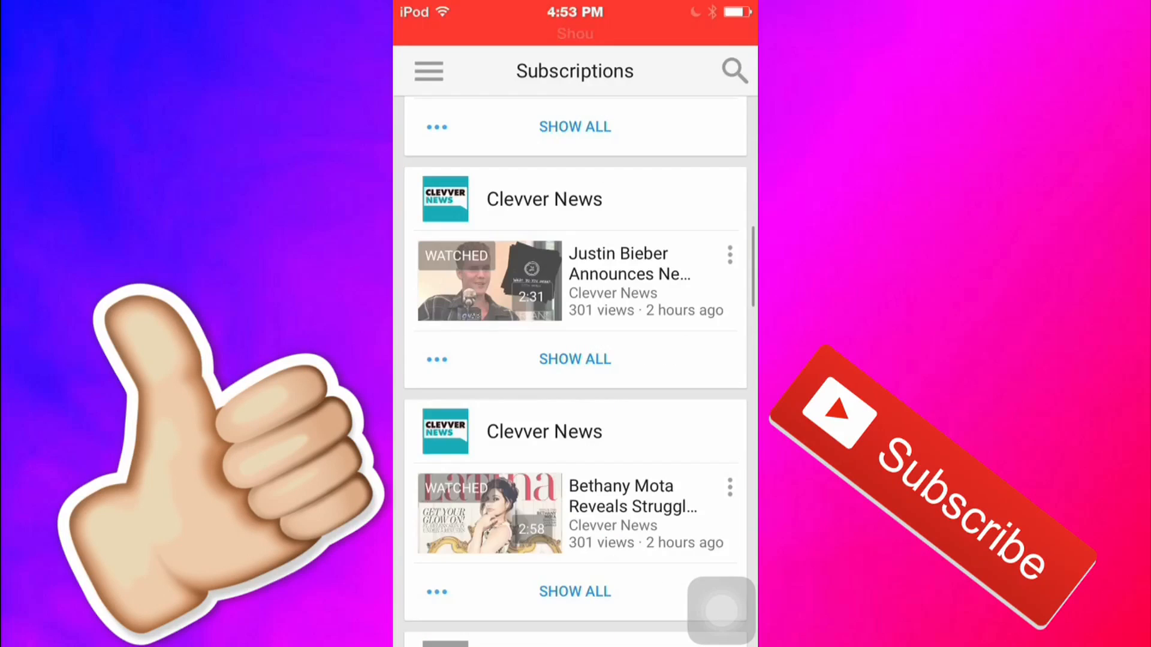
pyautogui.scroll(-3)
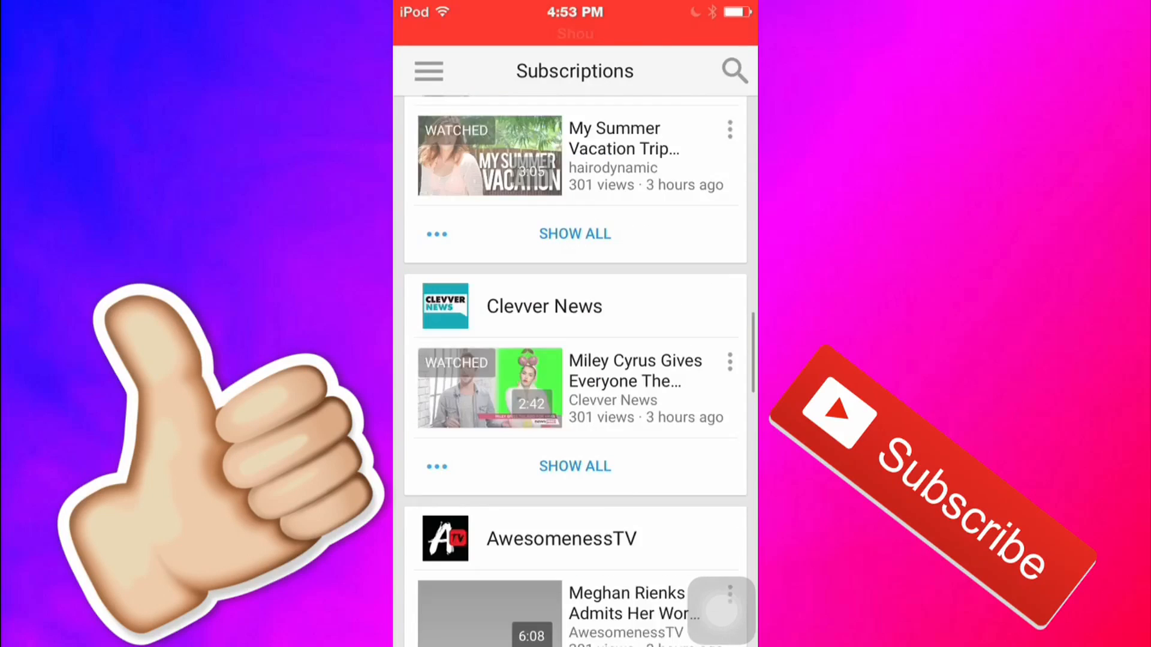
pyautogui.scroll(-3)
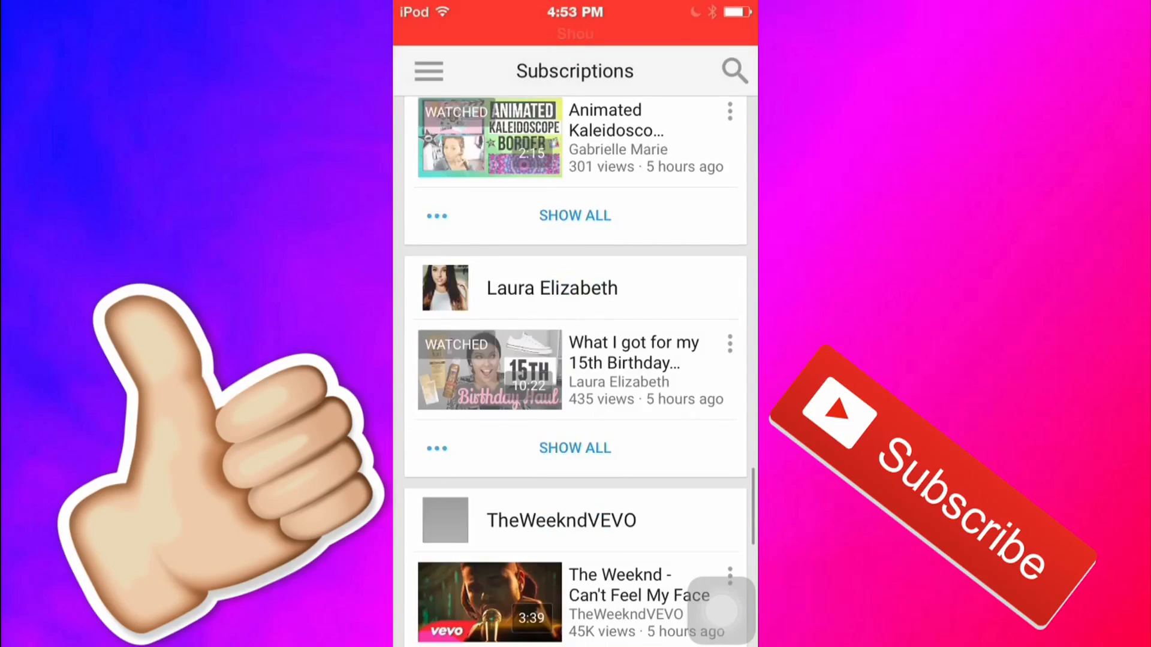
pyautogui.scroll(-3)
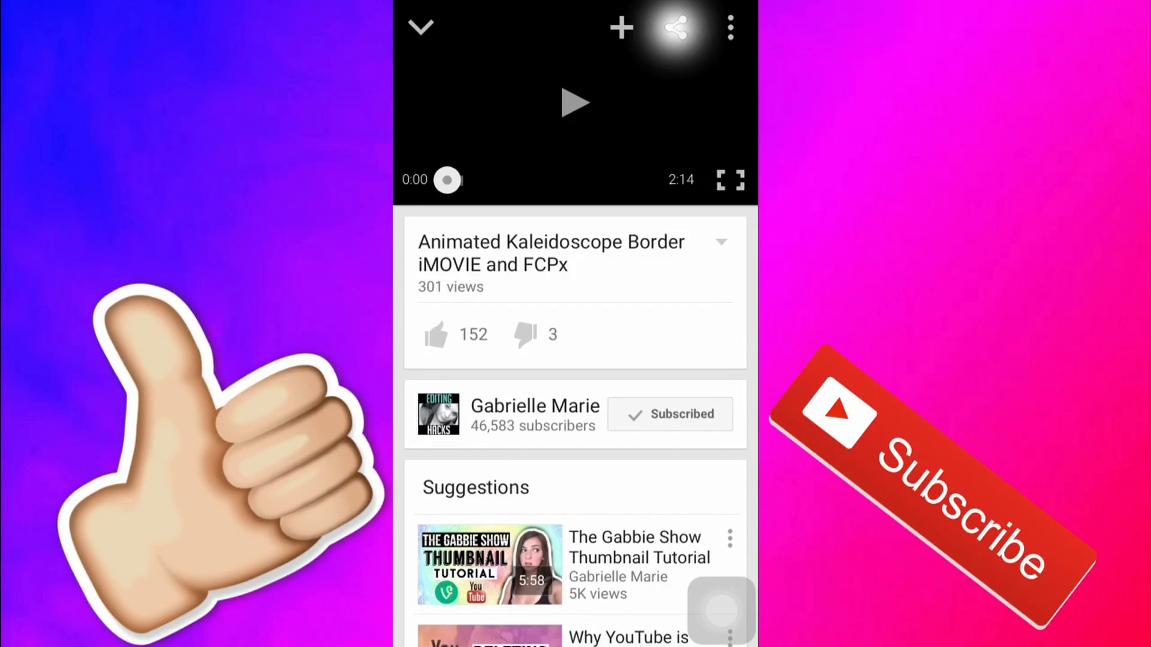
# Copy the video's link from the Share menu.
pyautogui.click(675, 27)
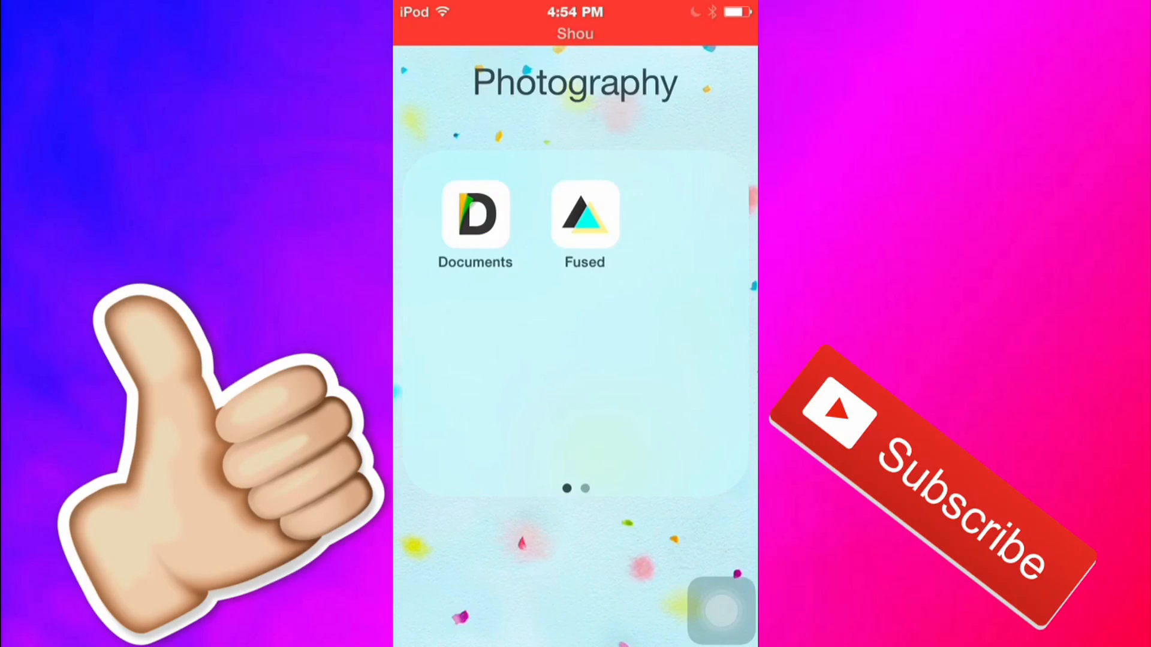
# Launch Documents, navigate back from Music to the root folder, and show the side menu.
pyautogui.click(475, 214)
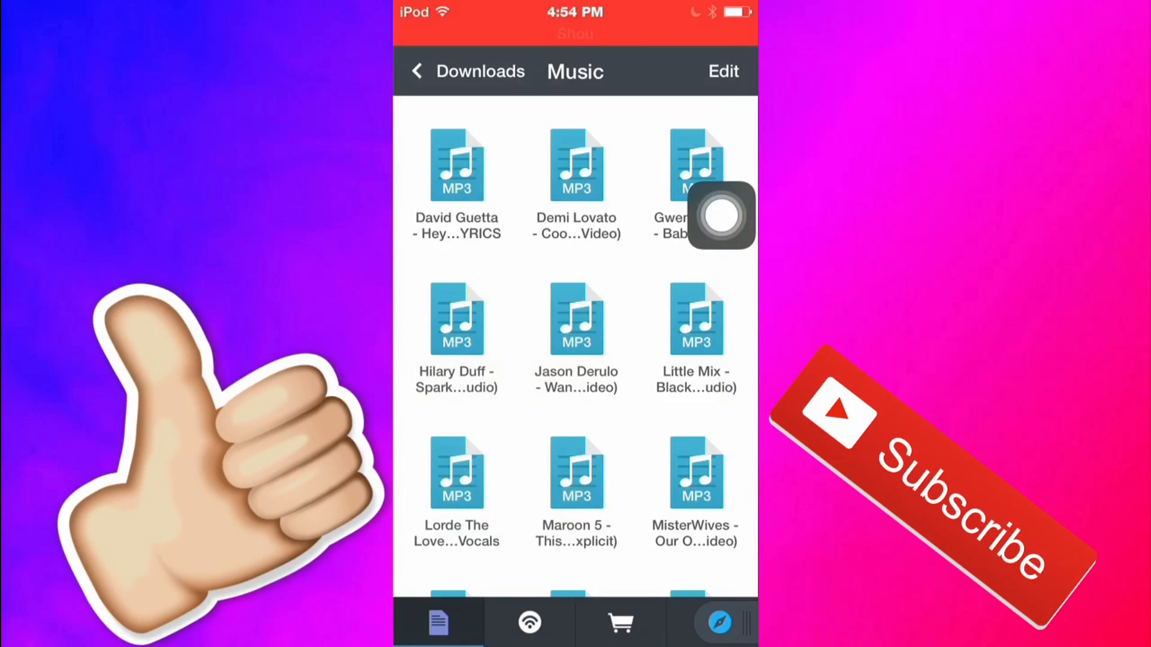
pyautogui.click(416, 72)
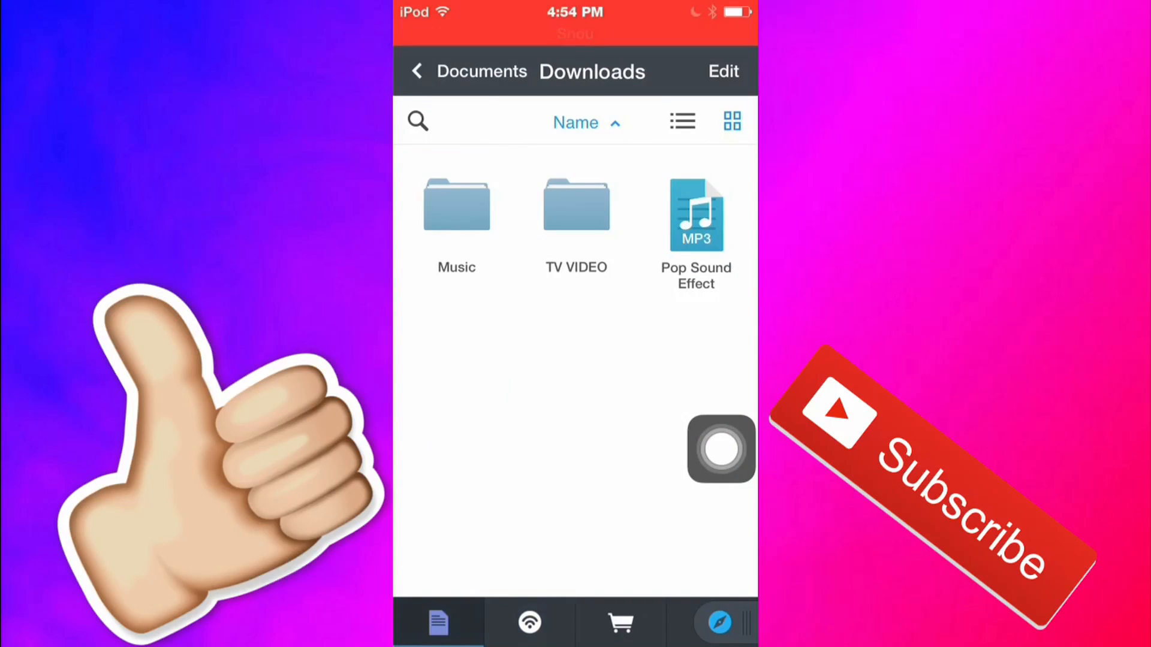
pyautogui.click(416, 72)
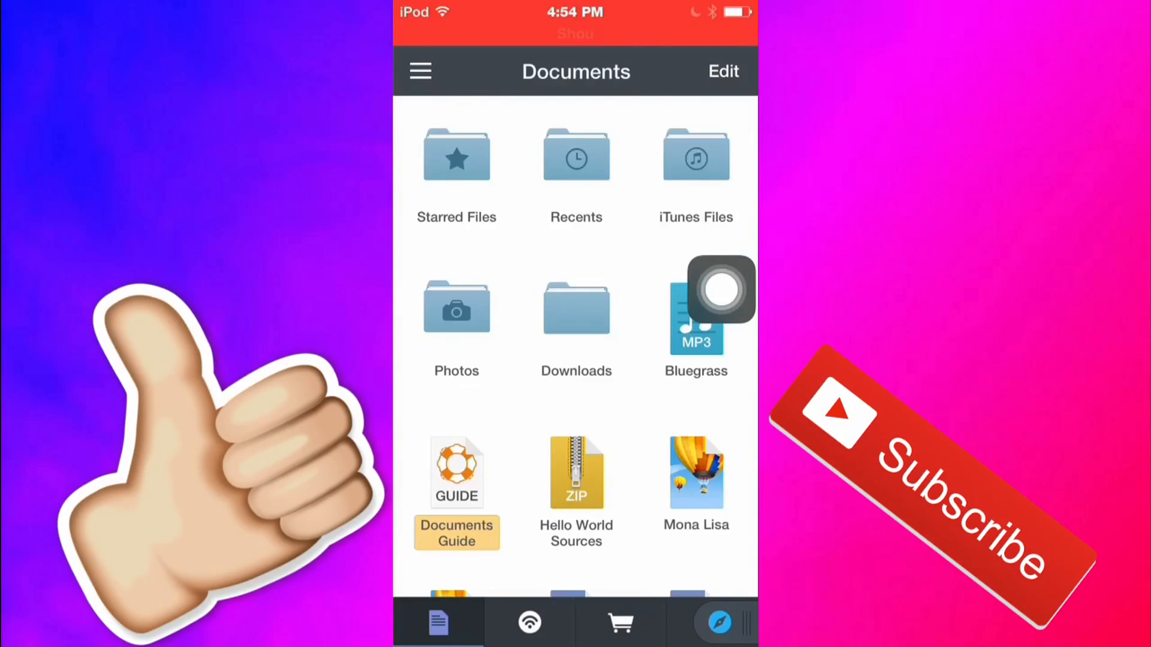
pyautogui.click(420, 72)
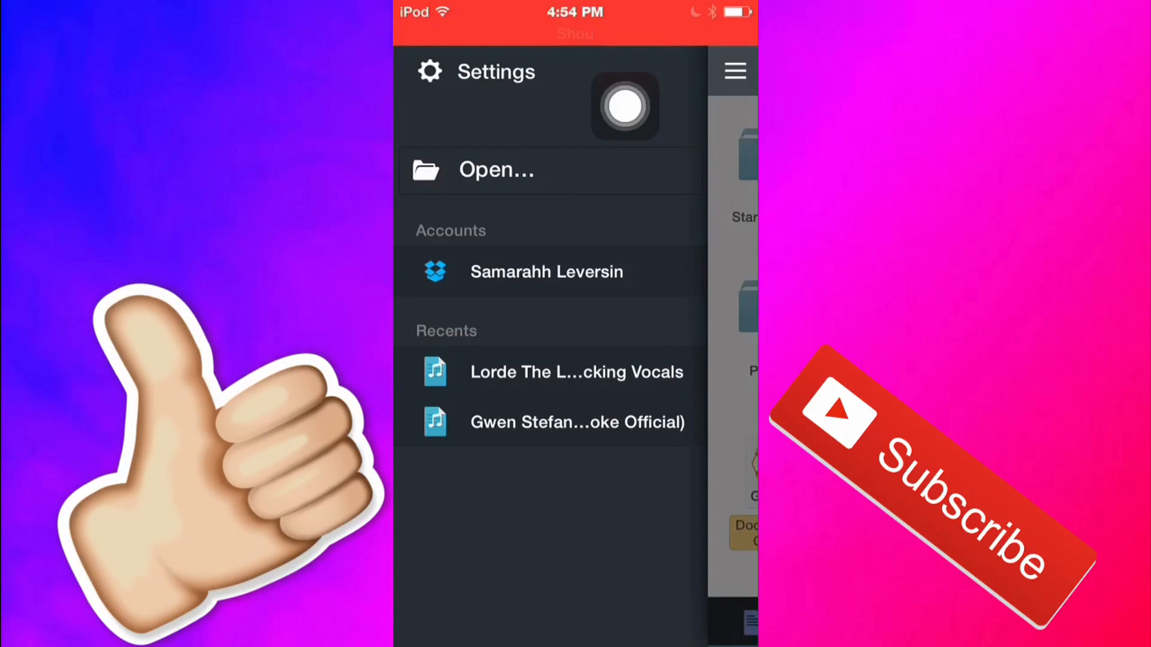
pyautogui.moveTo(573, 464)
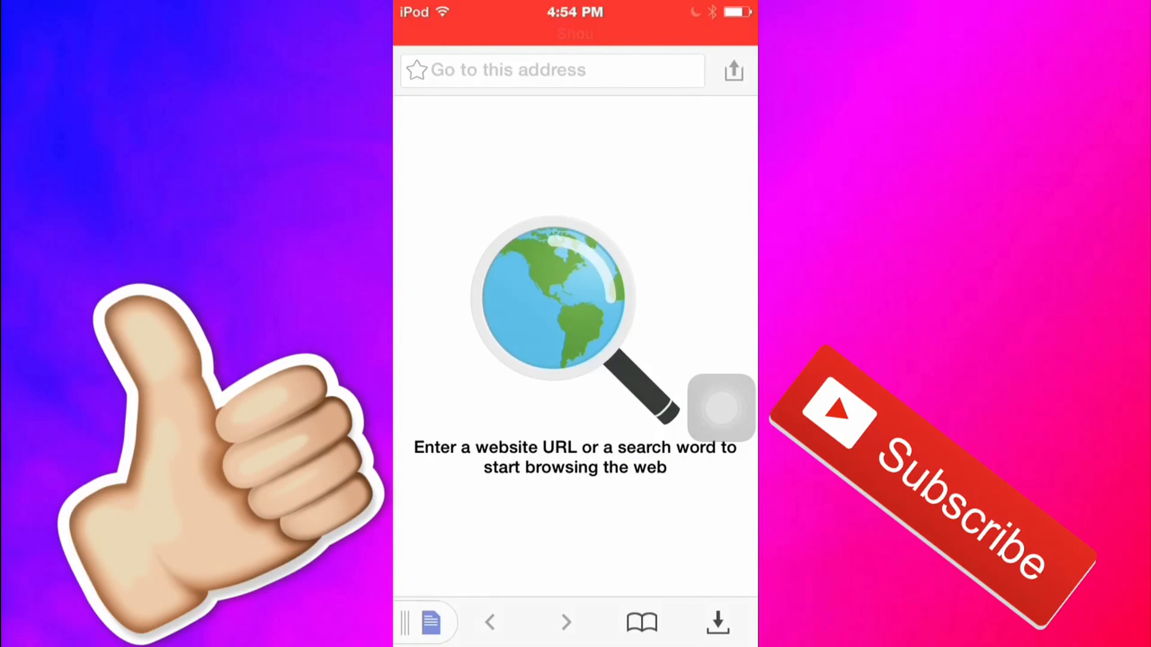
pyautogui.click(544, 70)
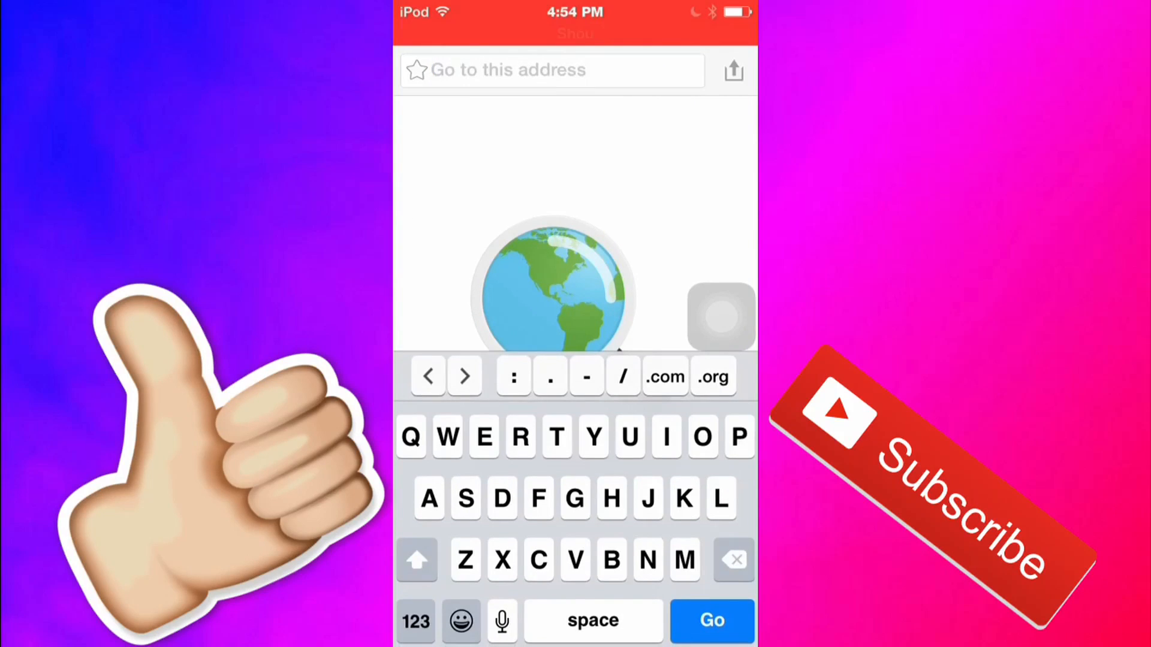
pyautogui.write('www.savedeo')
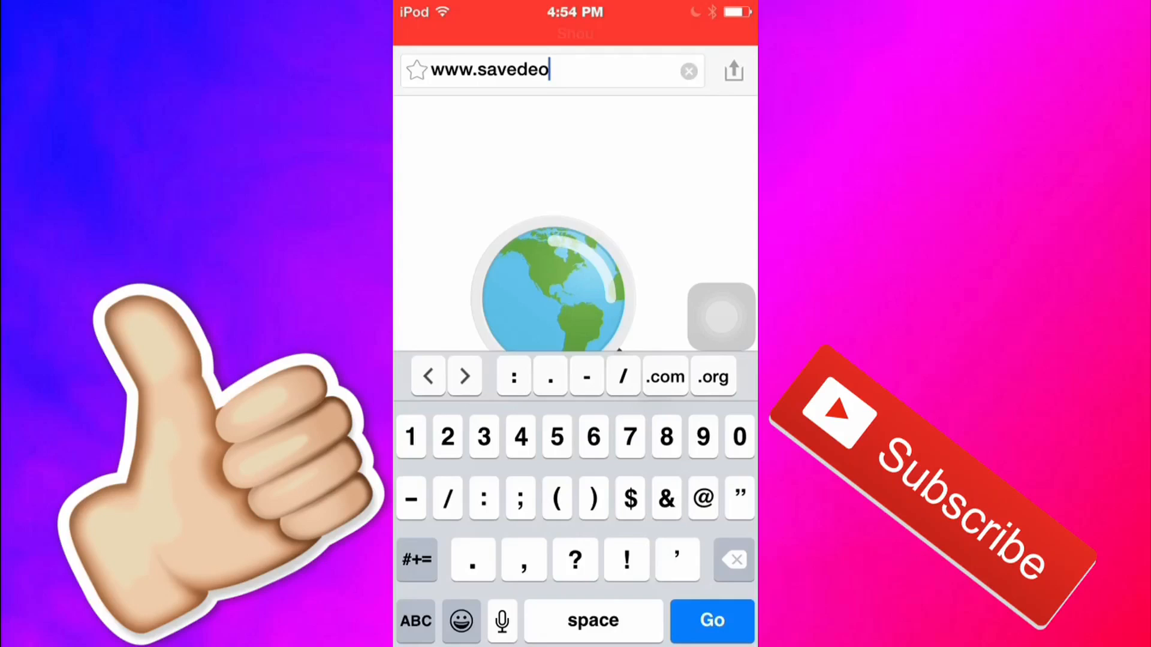
pyautogui.click(663, 377)
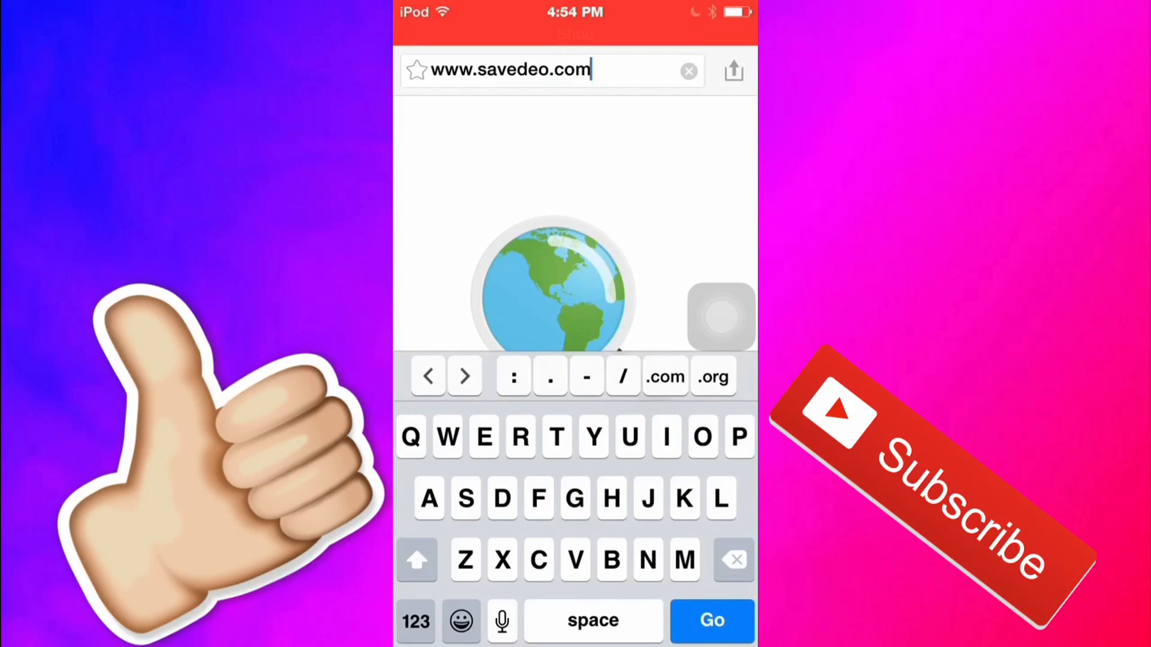
pyautogui.click(711, 621)
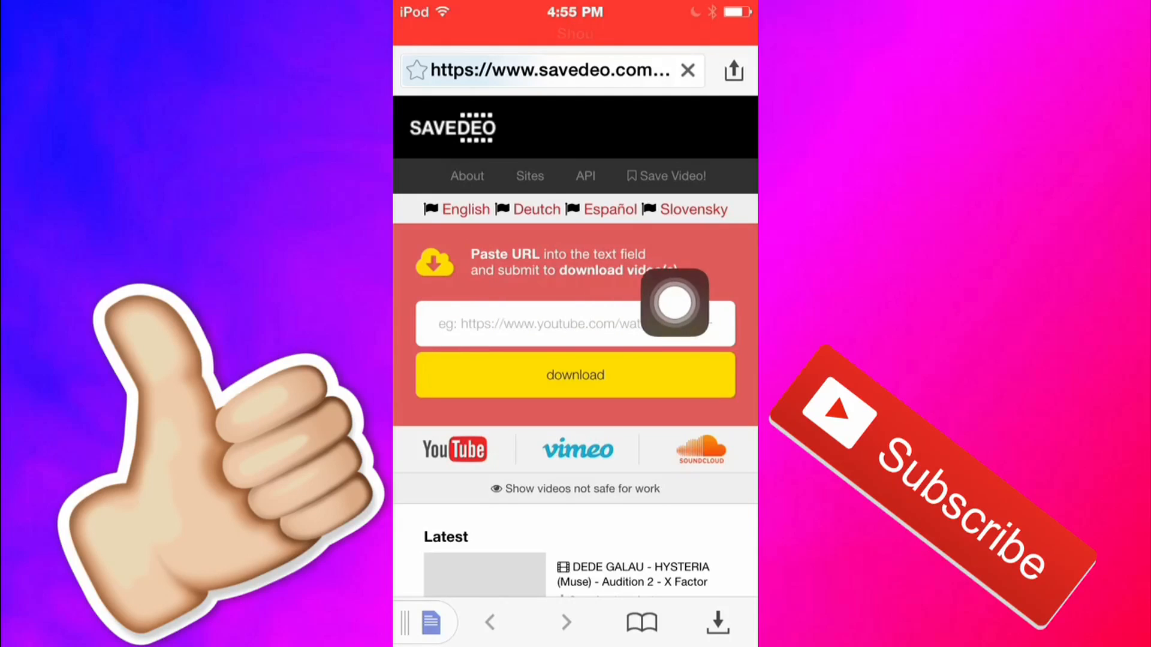
pyautogui.moveTo(719, 304)
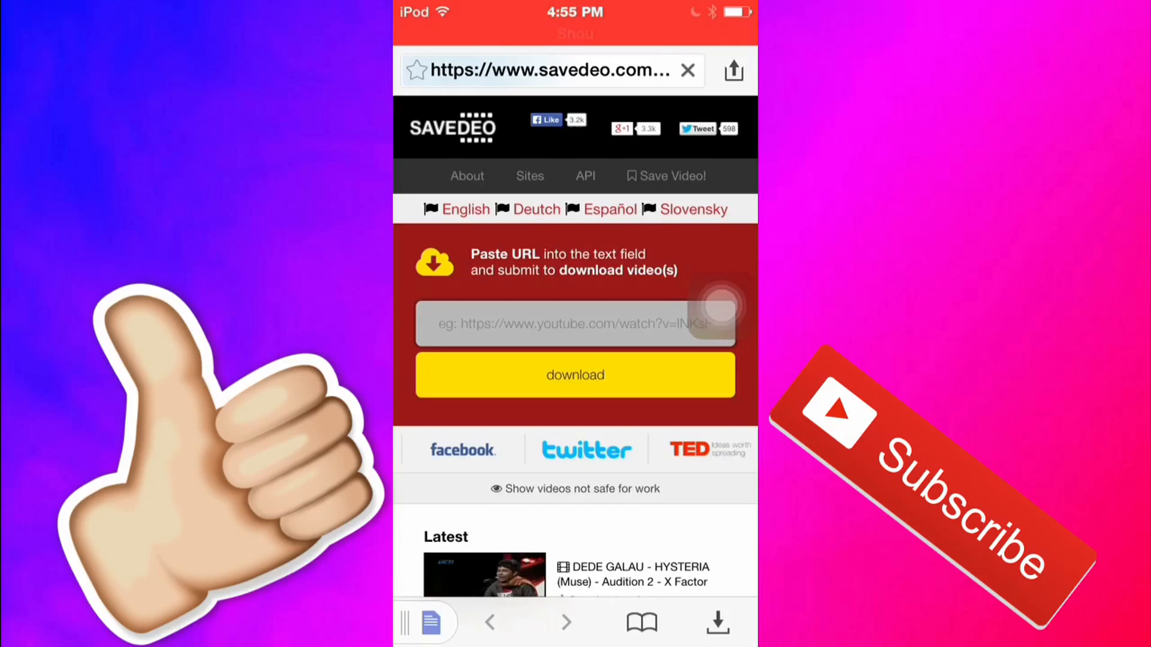
# Paste the copied YouTube link into Savedeo's URL field and submit it.
pyautogui.click(575, 323)
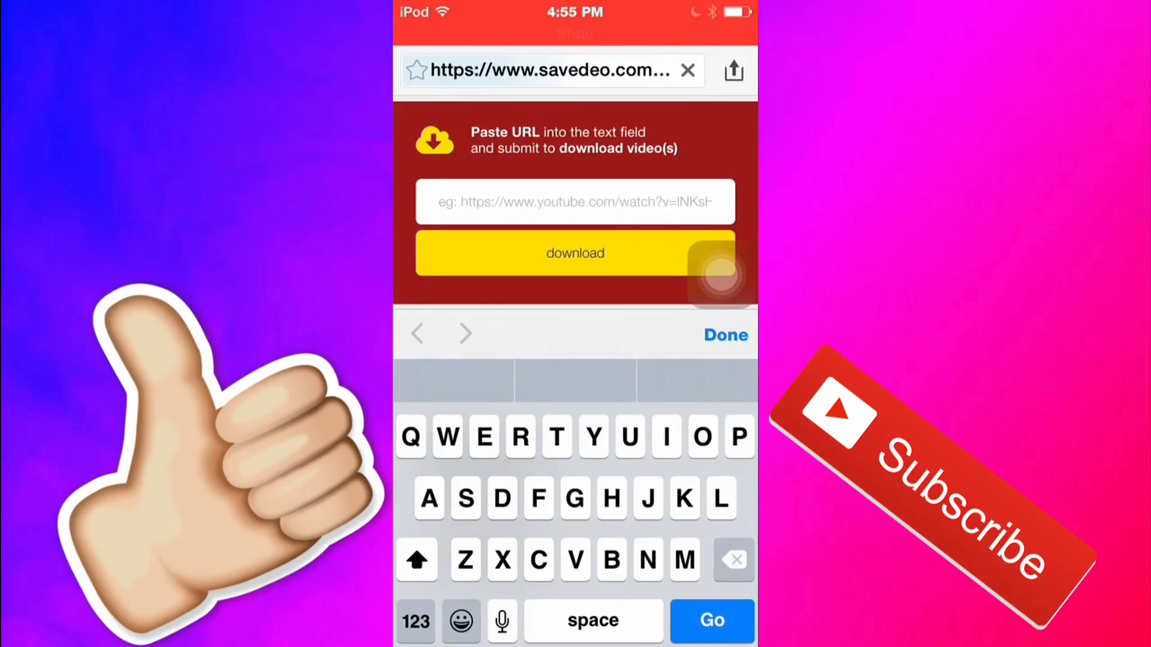
pyautogui.click(574, 202)
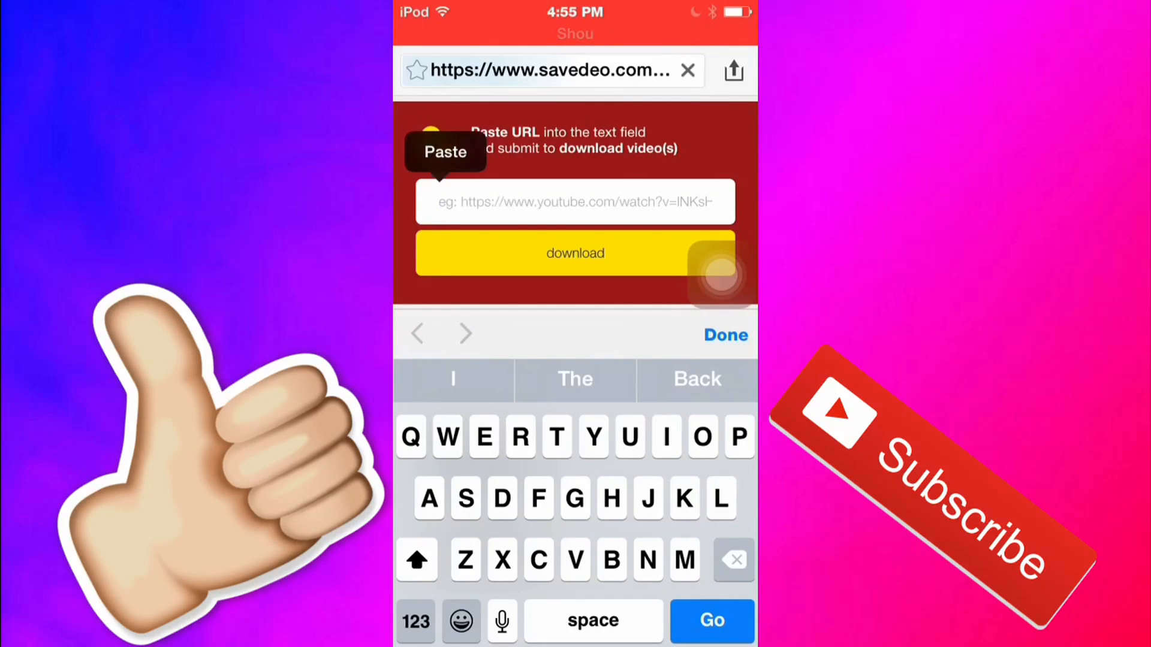
pyautogui.click(445, 151)
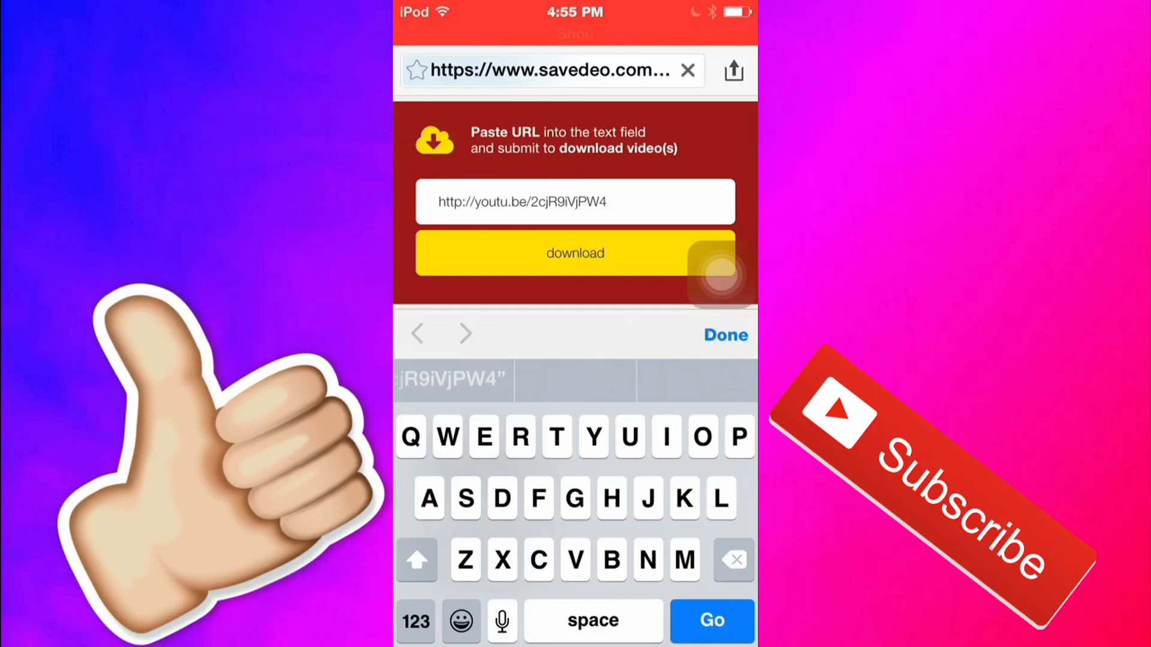
pyautogui.click(724, 335)
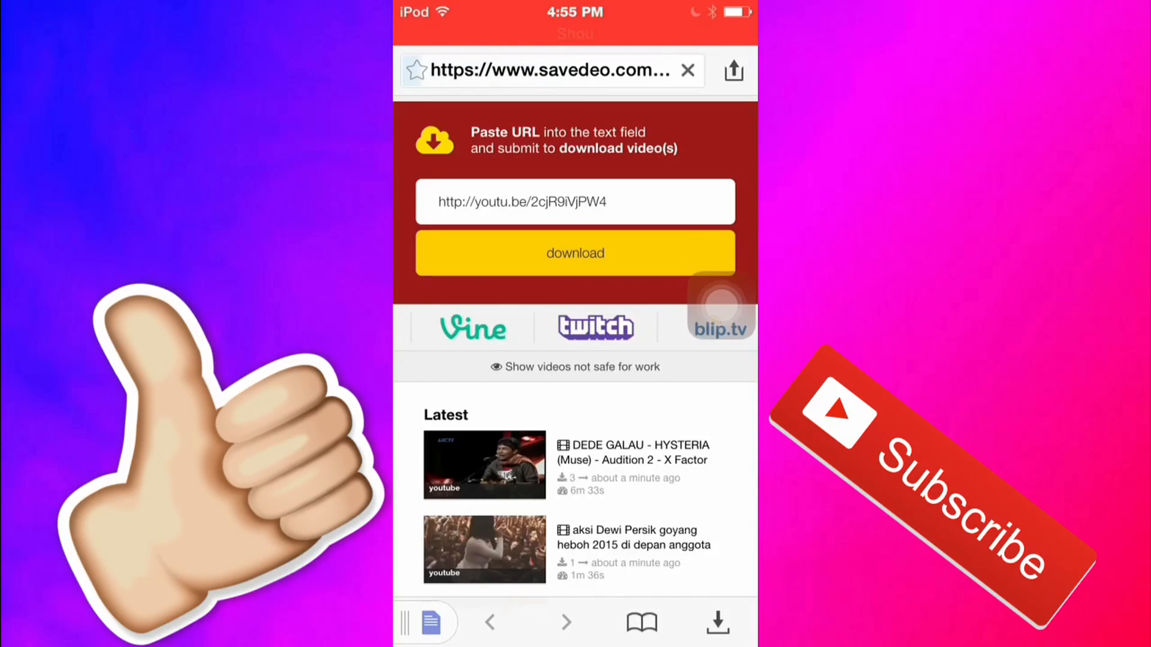
pyautogui.click(575, 252)
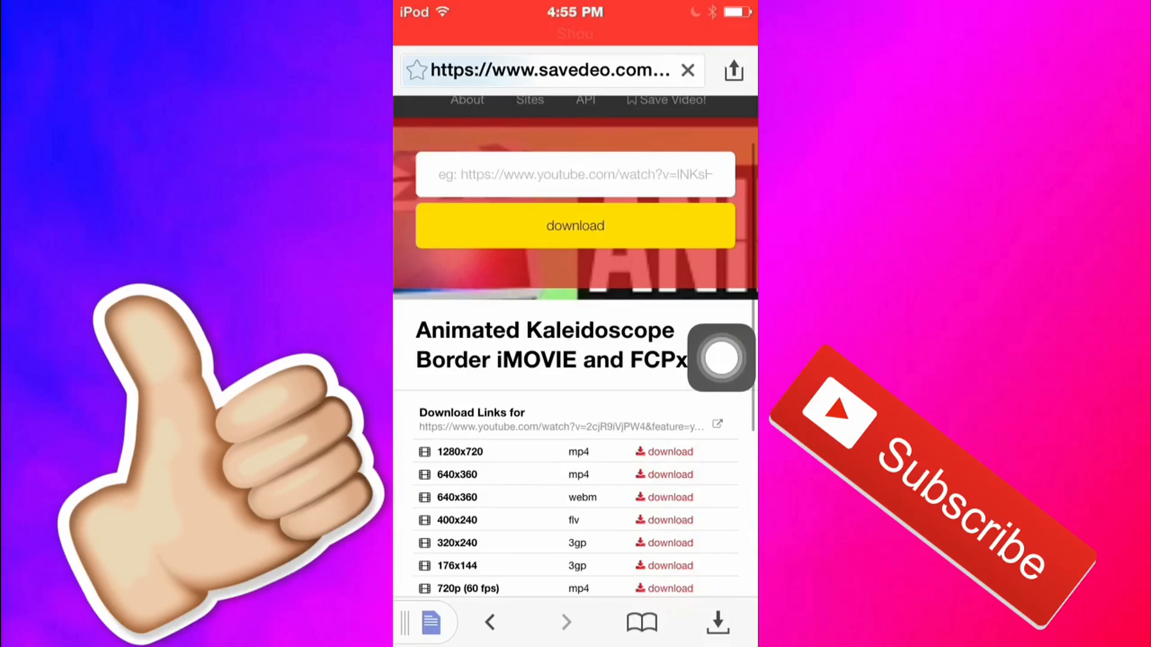
# Download the 1280x720 MP4 link into Downloads and return to the file library.
pyautogui.scroll(-3)
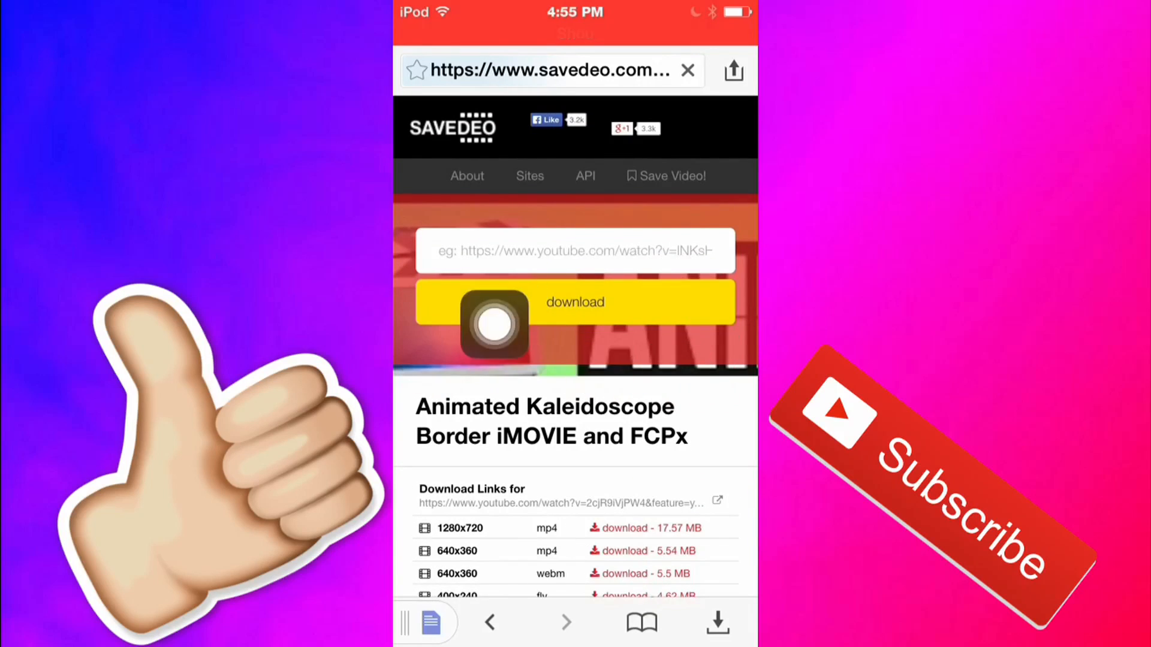
pyautogui.scroll(-3)
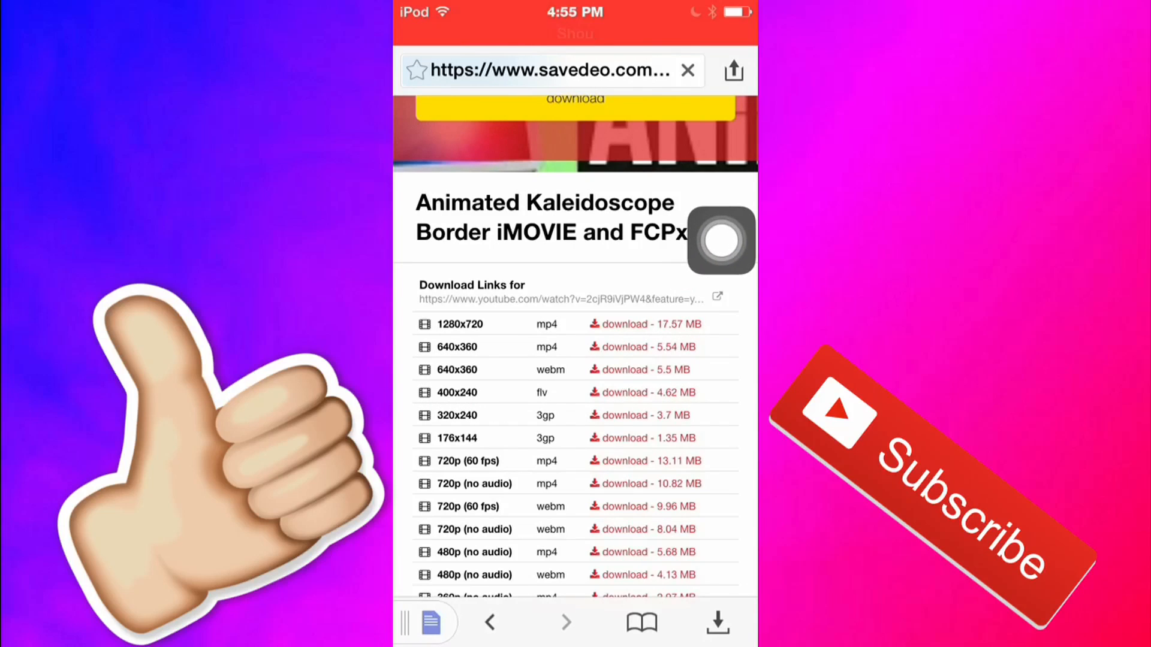
pyautogui.click(645, 324)
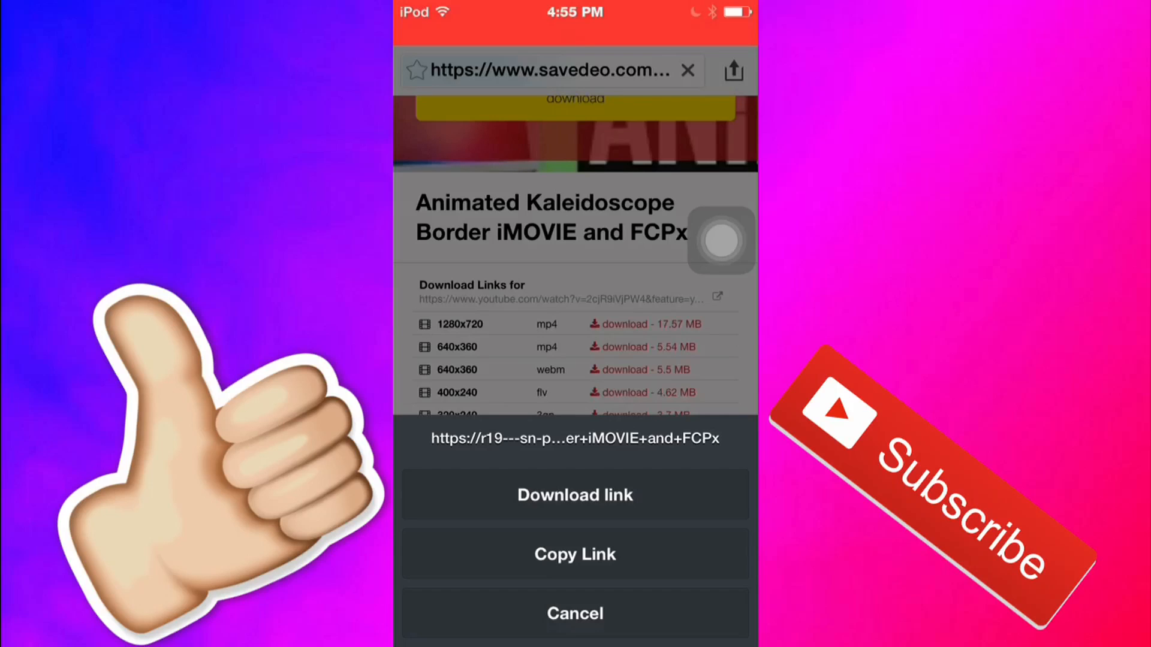
pyautogui.click(575, 613)
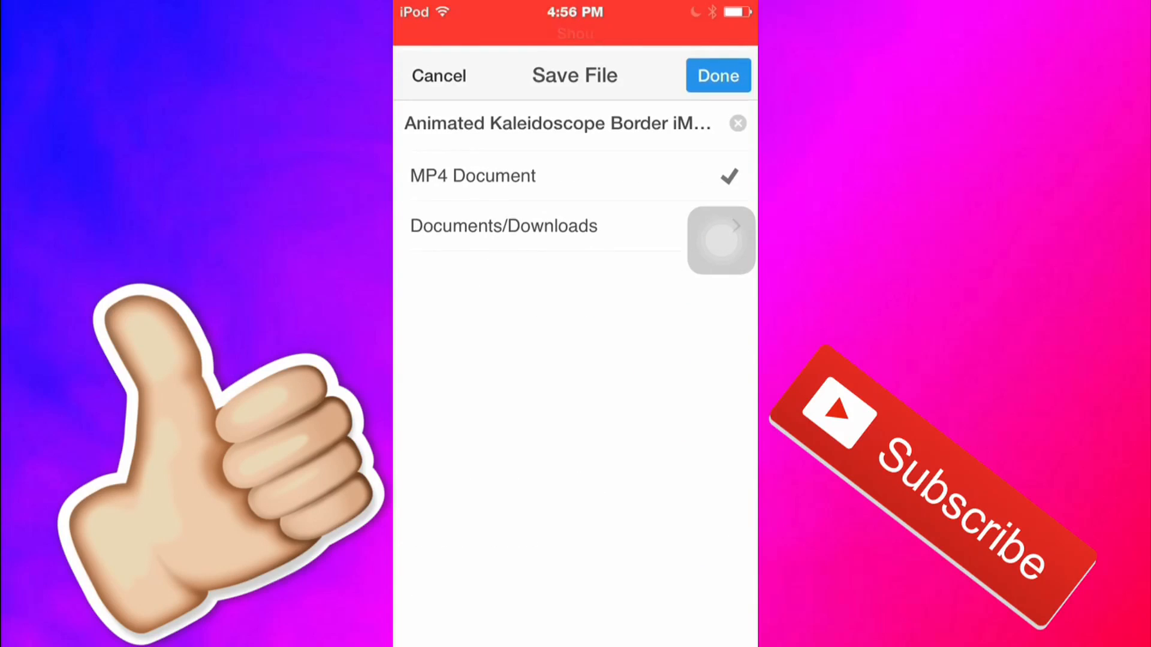
pyautogui.click(555, 123)
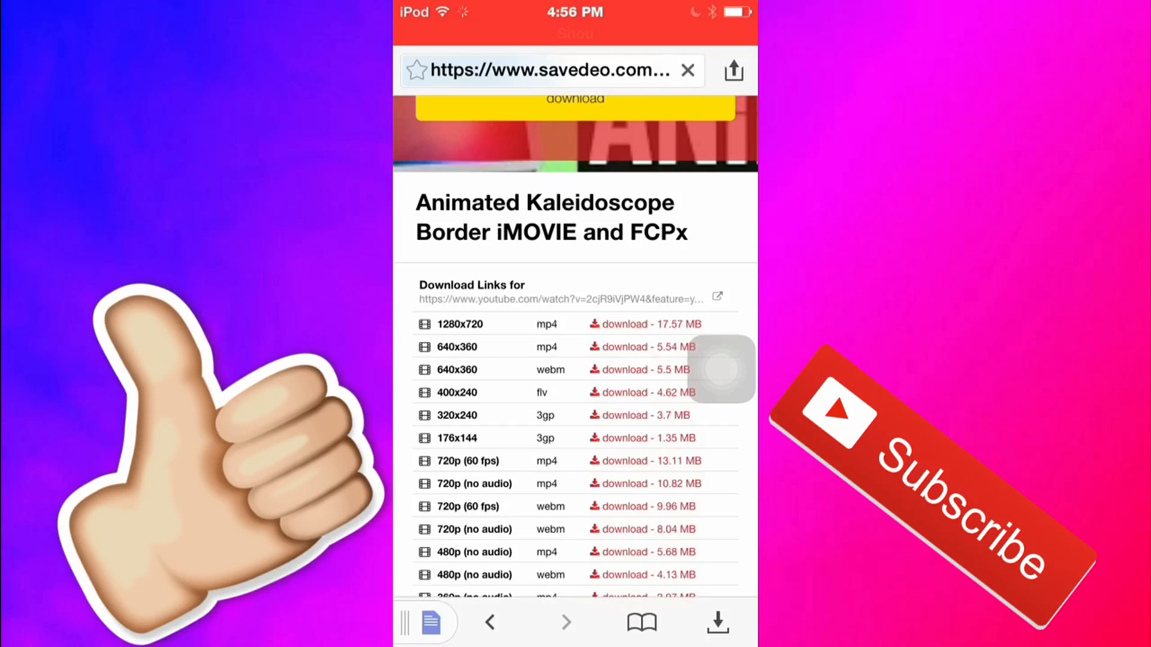
pyautogui.click(431, 622)
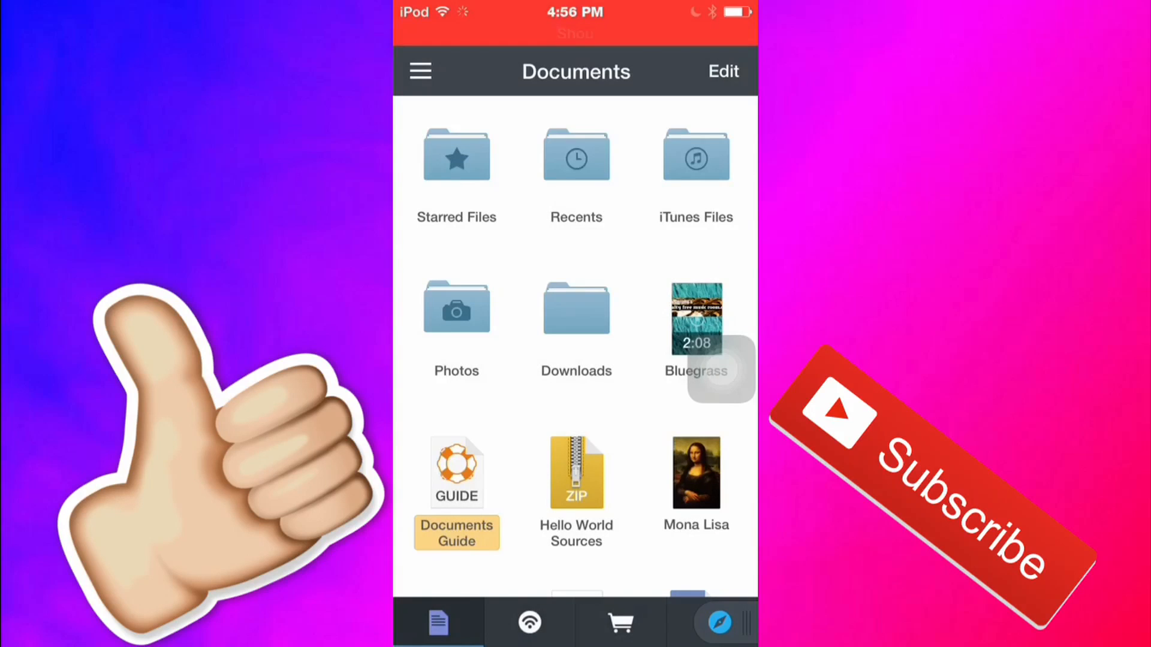
# Open Downloads and play the Animated Kaleidoscope Border MP4.
pyautogui.click(576, 307)
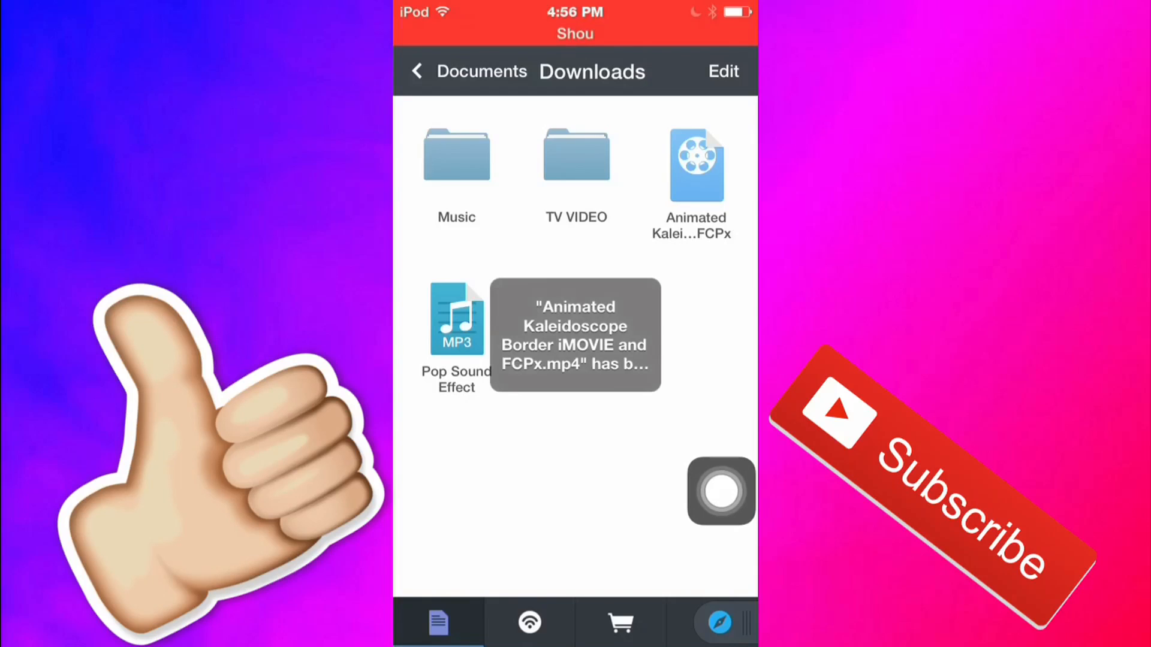
pyautogui.click(694, 165)
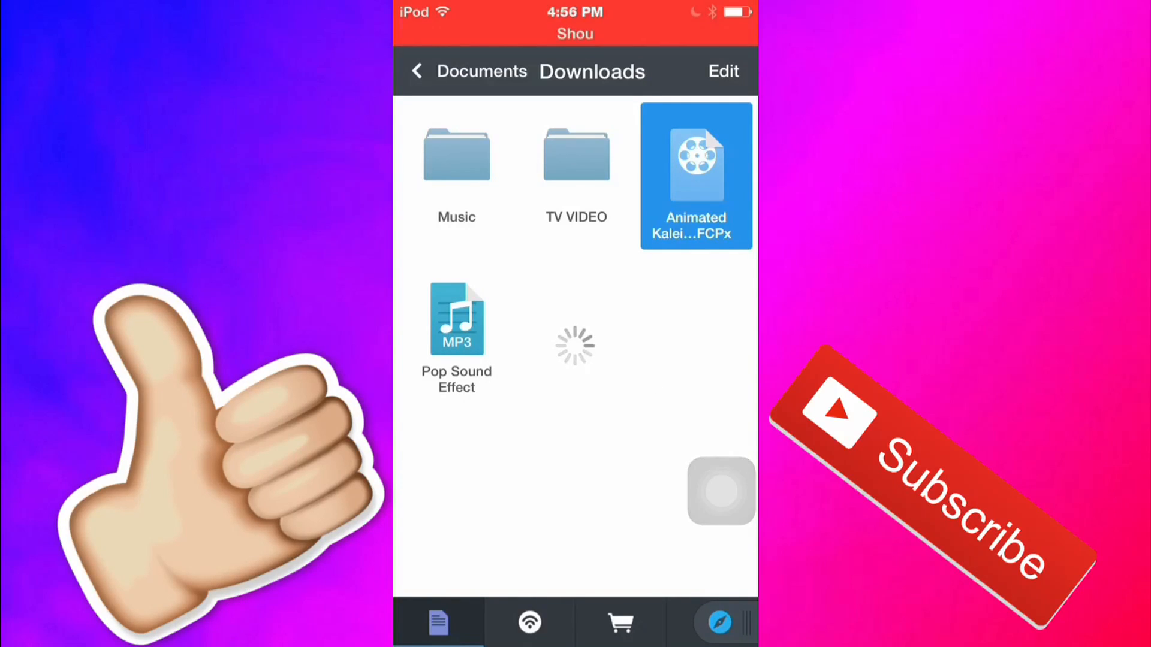
pyautogui.click(694, 176)
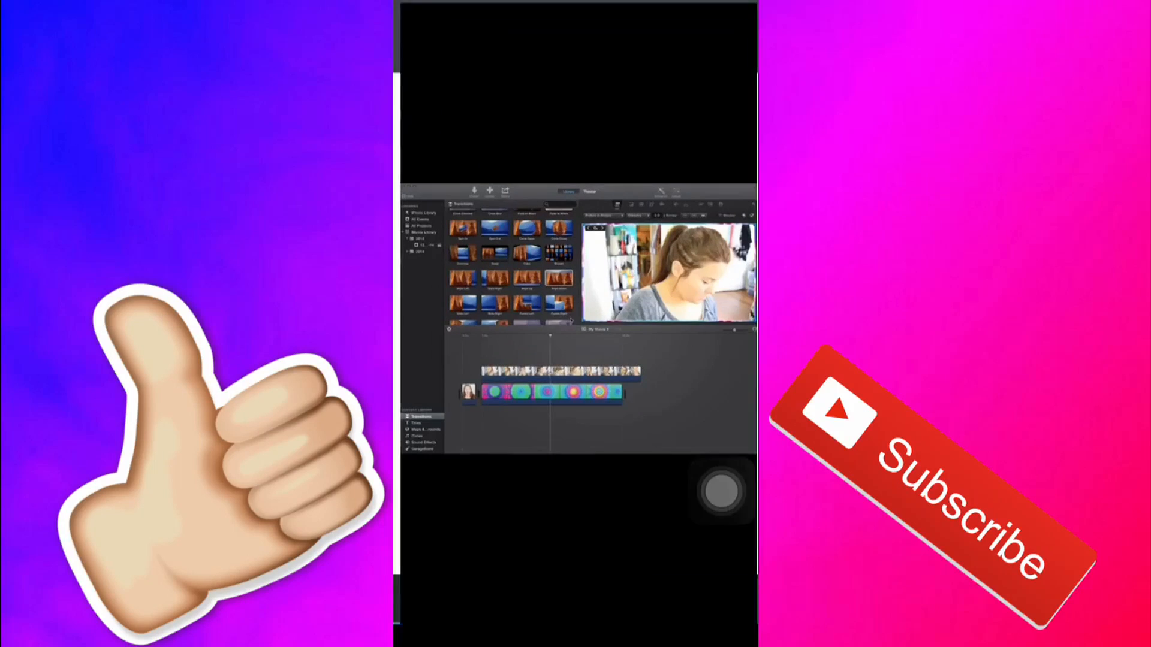